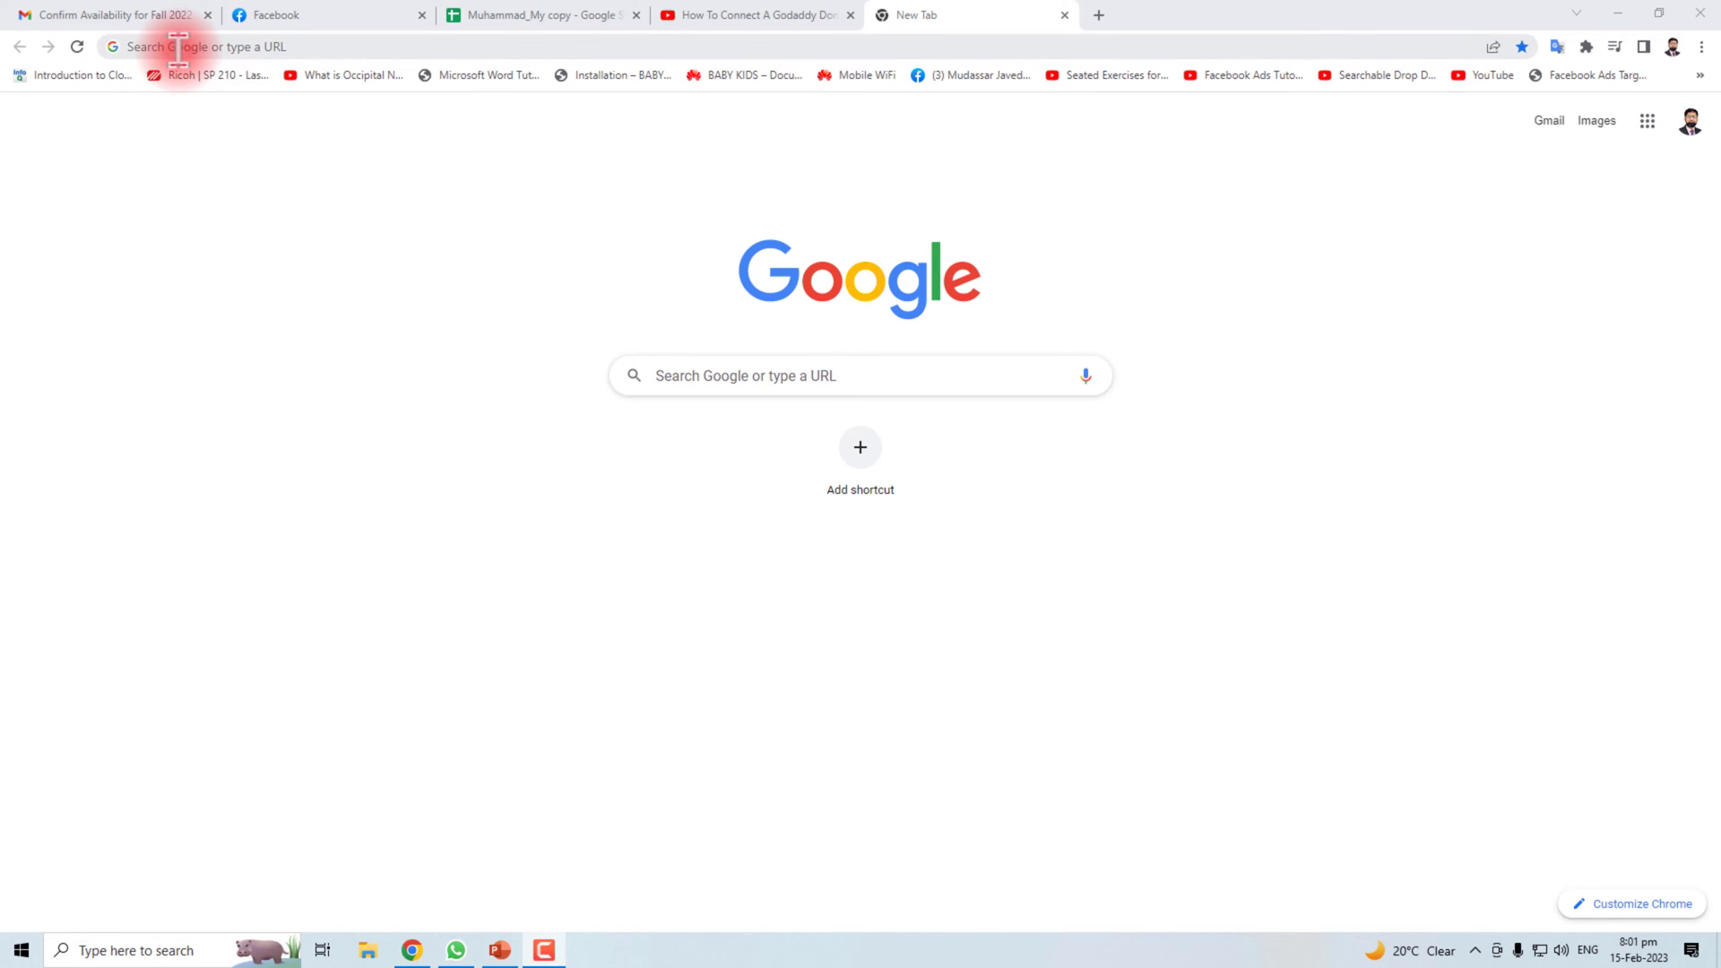
# Step: Navigate to godaddy.com in the new Chrome tab
pyautogui.write('godaddy.com')
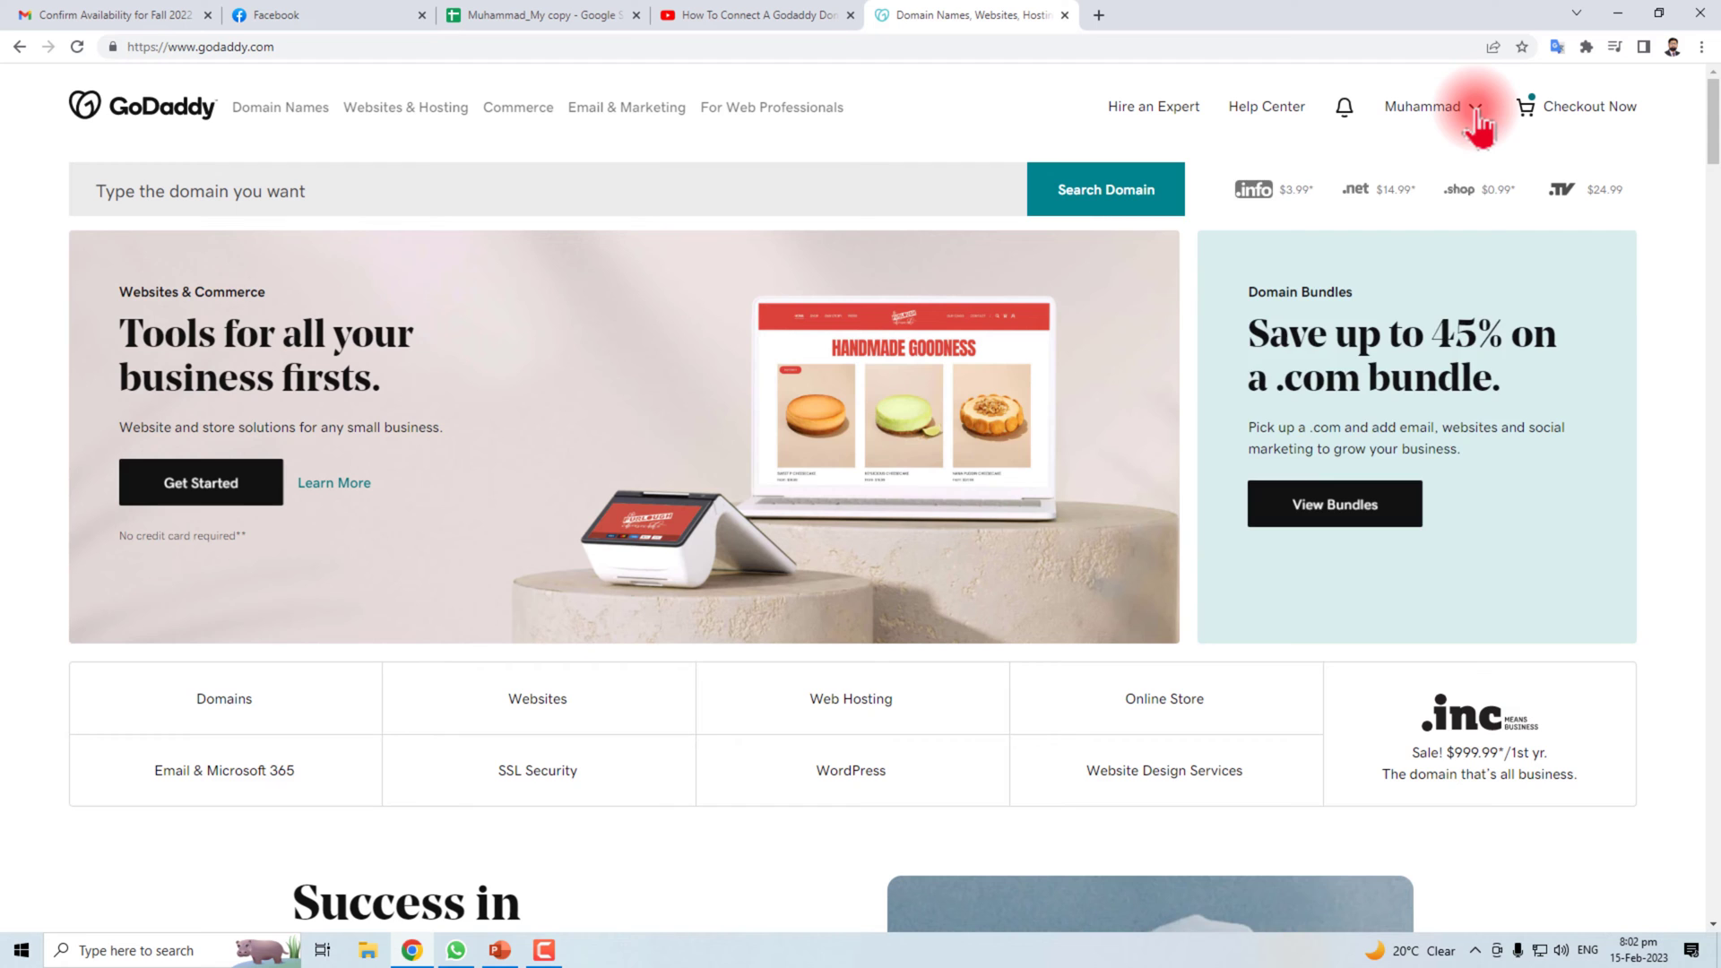
# Step: Go to My Products from the account menu to list owned domains
pyautogui.click(1425, 106)
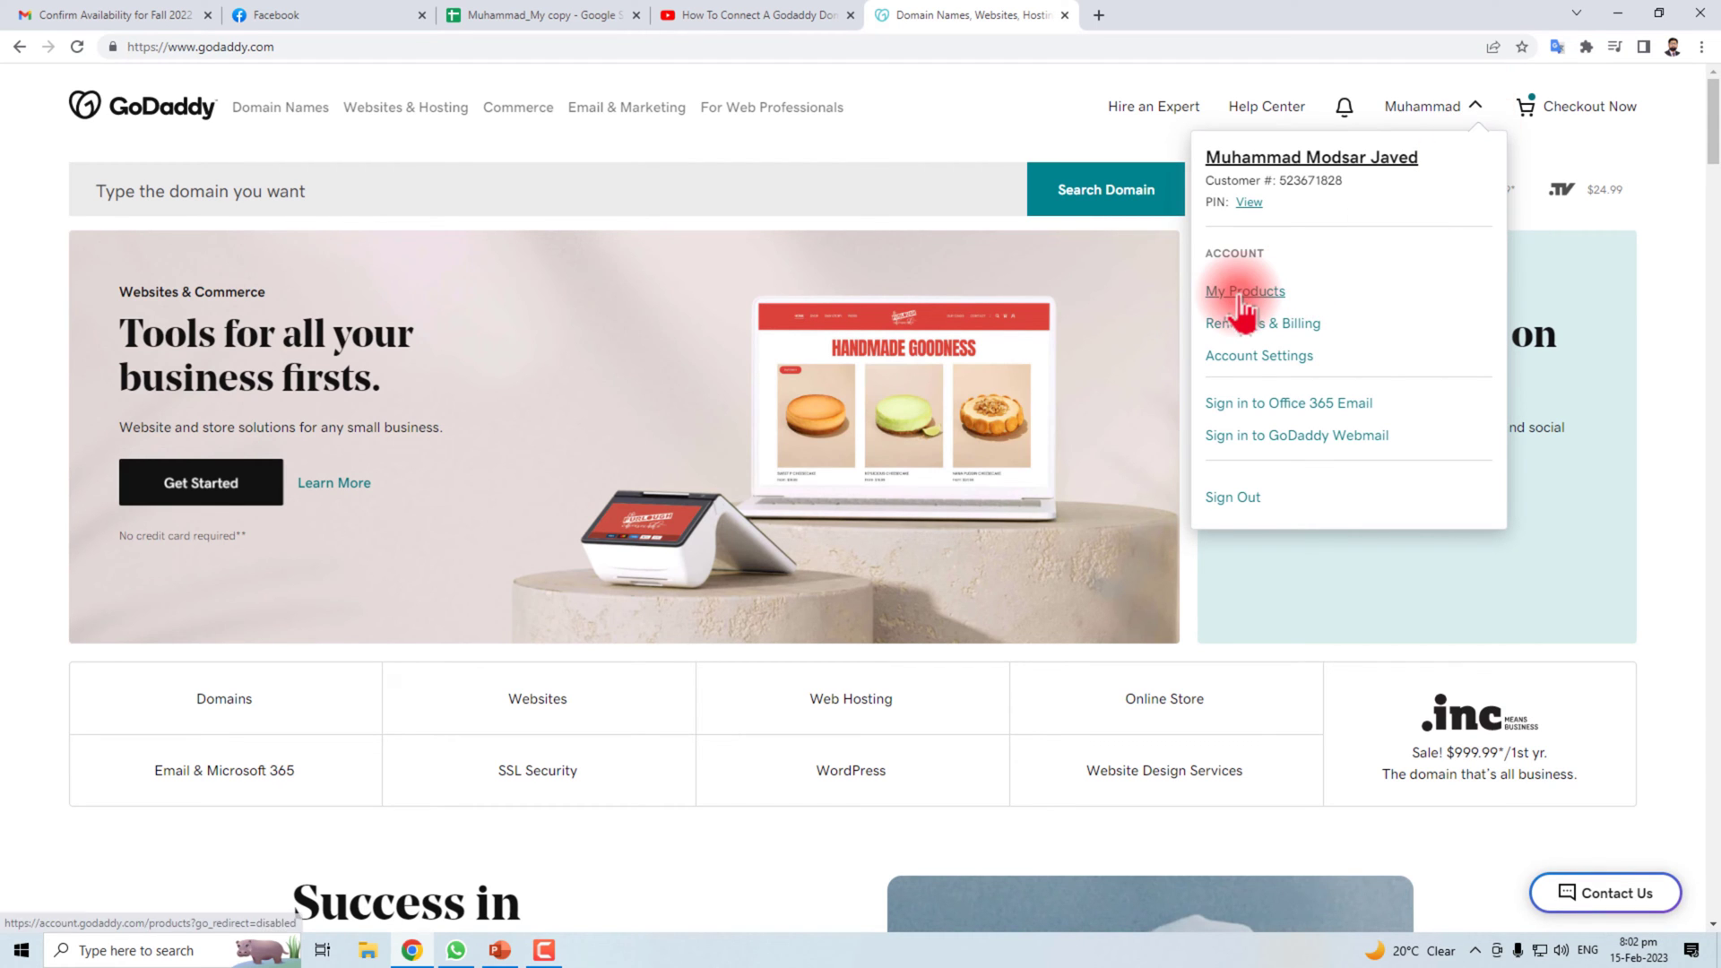
pyautogui.click(1243, 290)
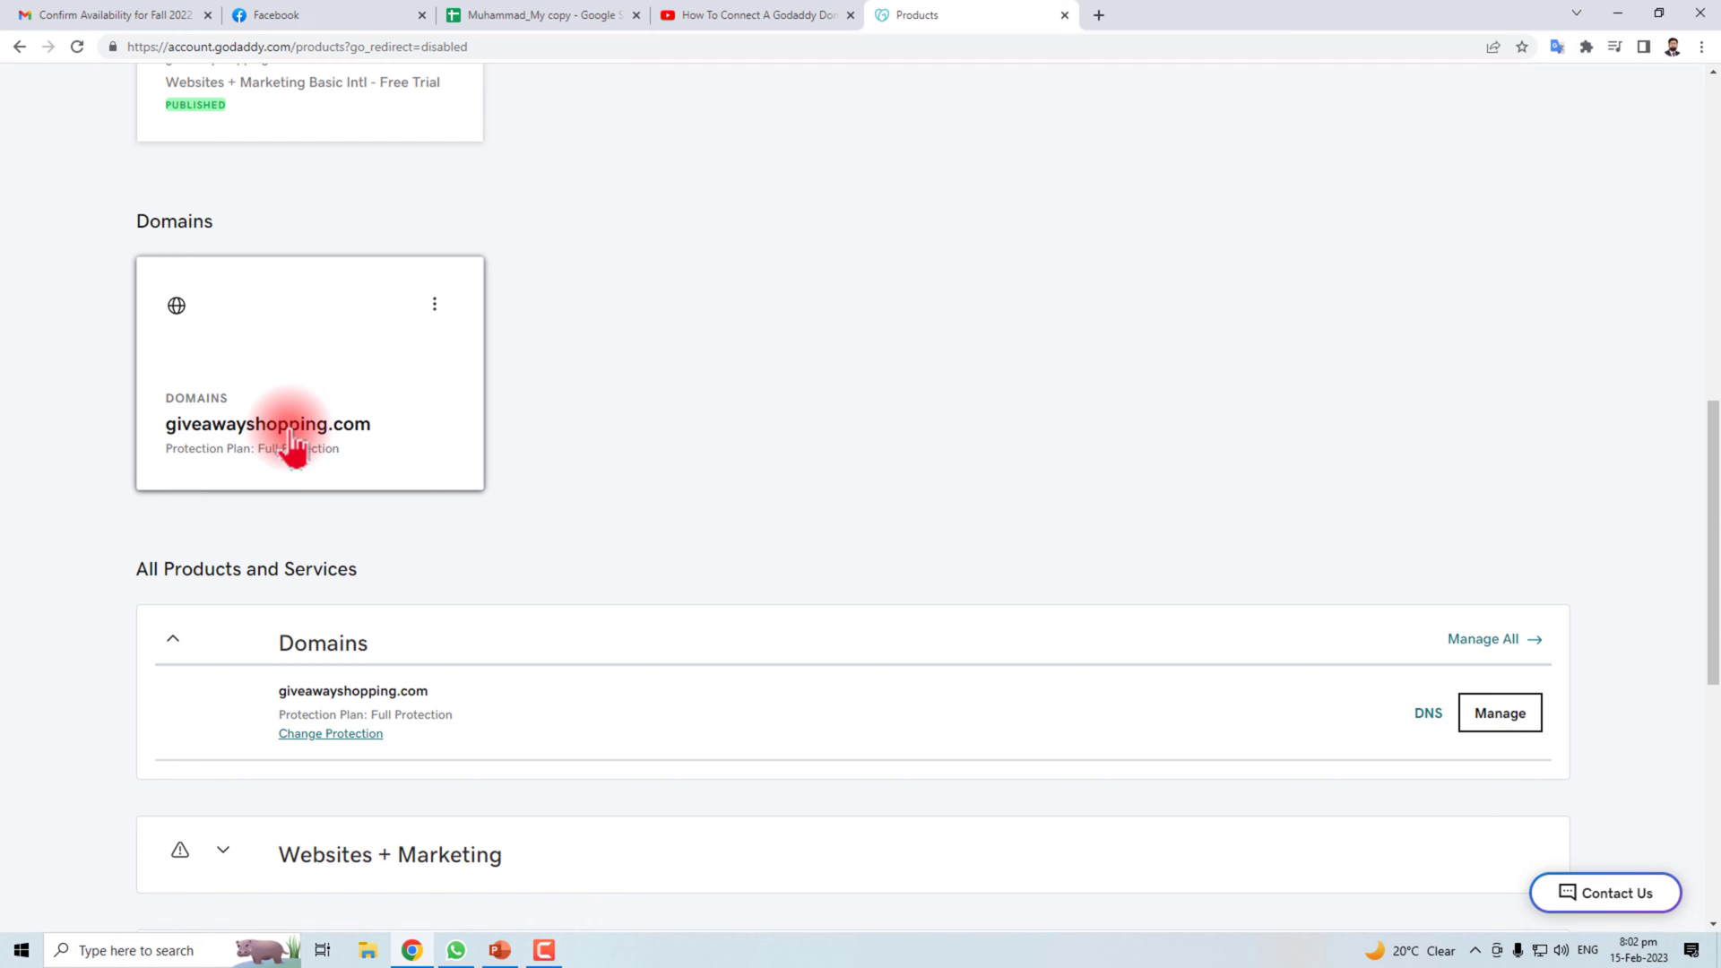
pyautogui.moveTo(434, 305)
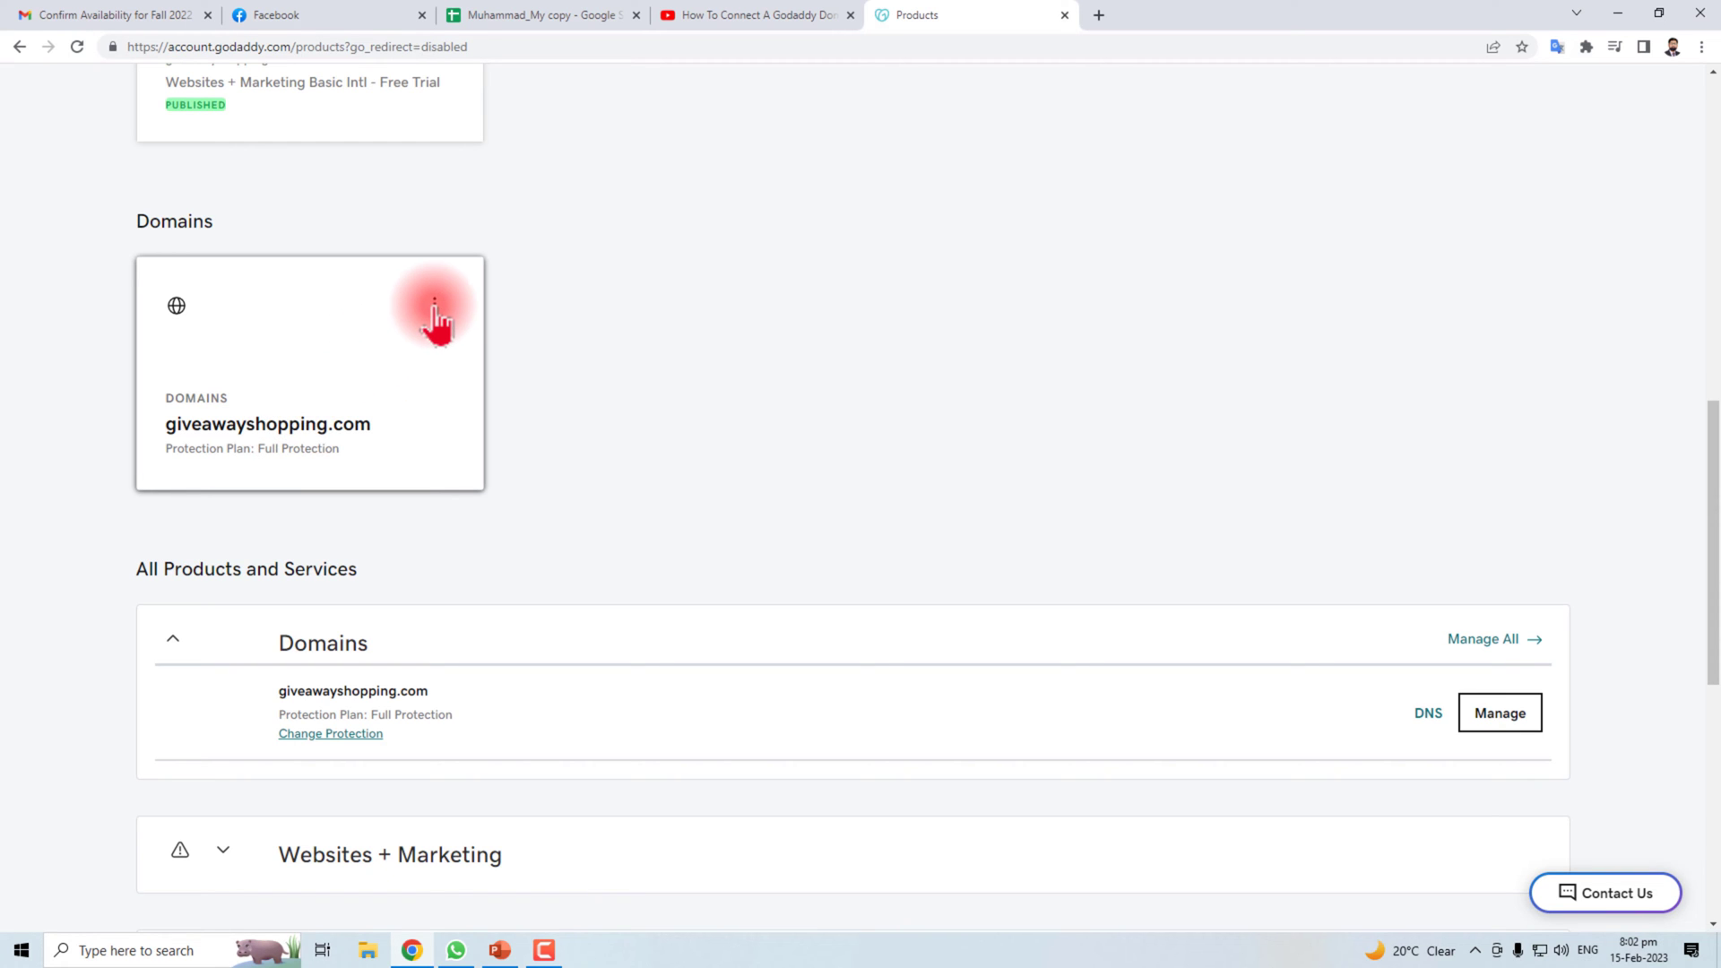
# Step: Enter Manage DNS for giveawayshopping.com from its domain card menu
pyautogui.click(433, 305)
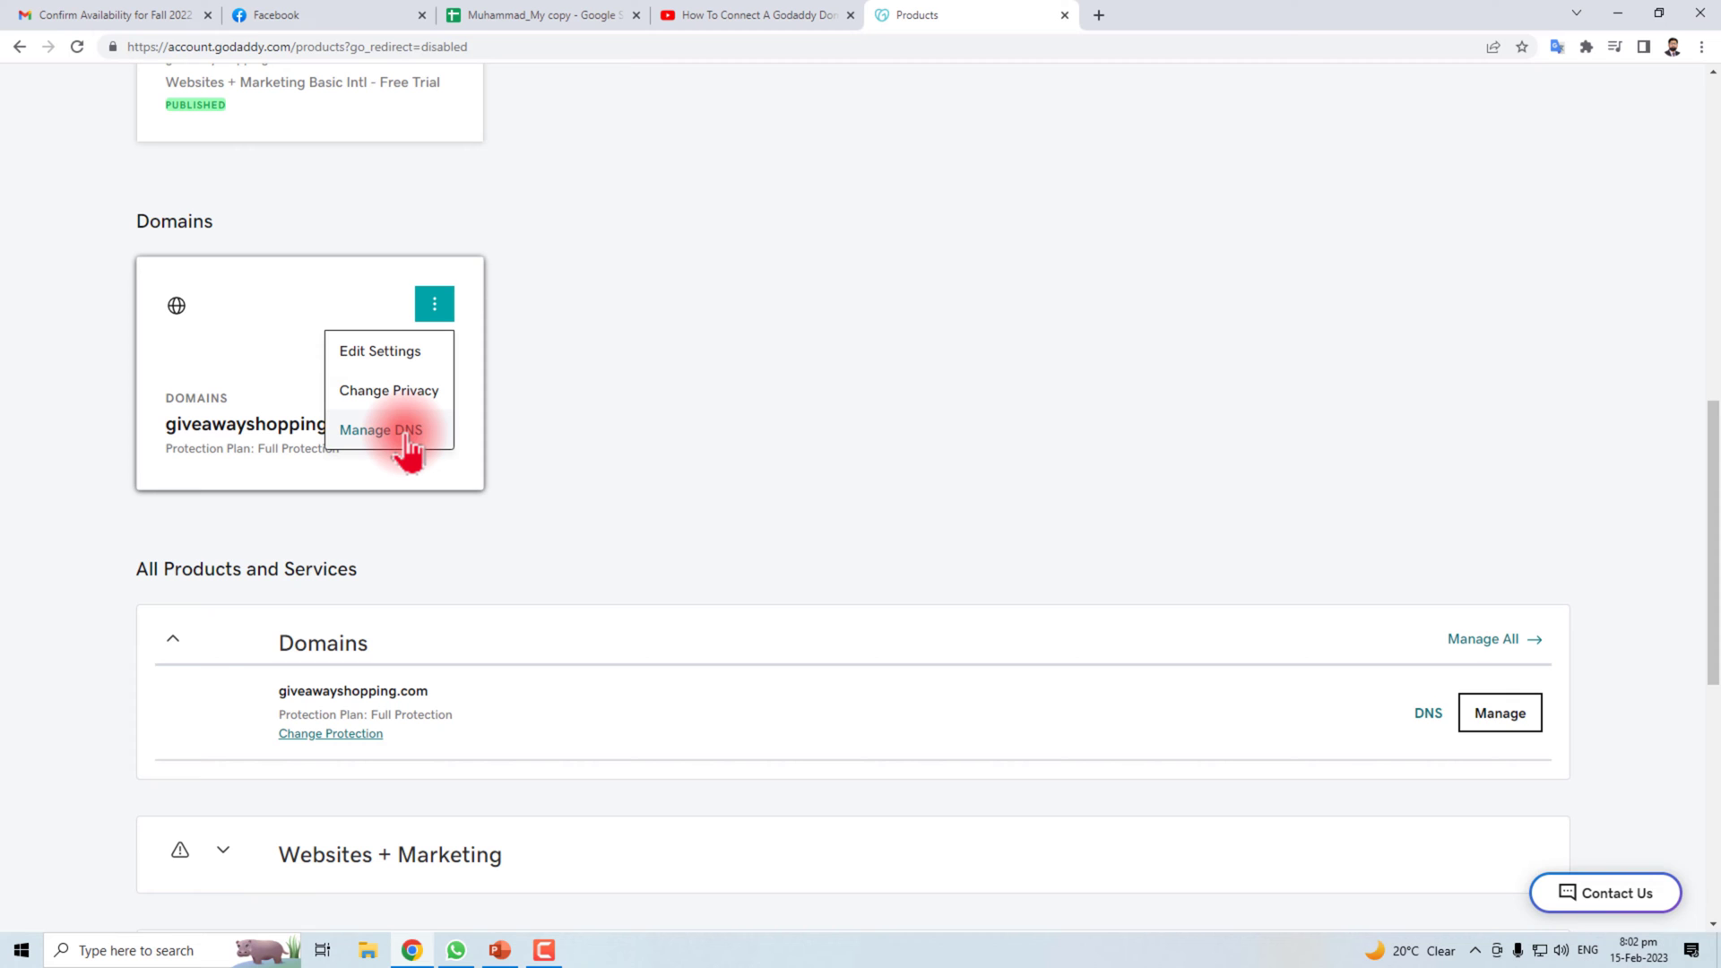
pyautogui.click(380, 429)
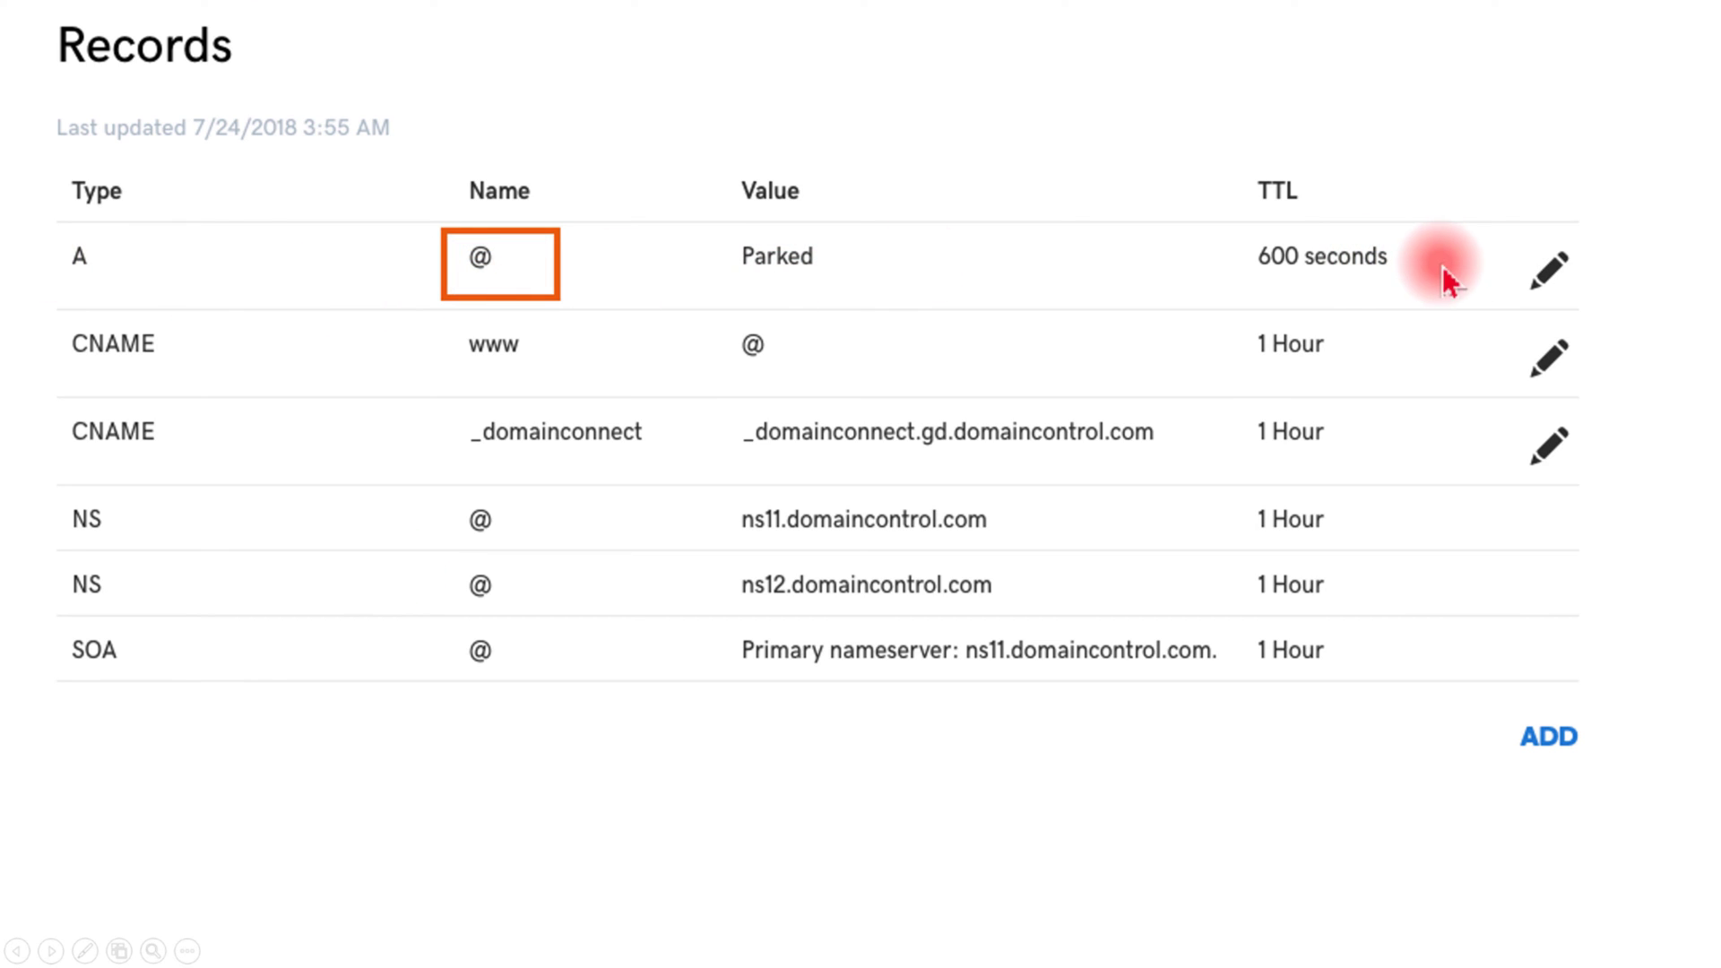
pyautogui.moveTo(1552, 271)
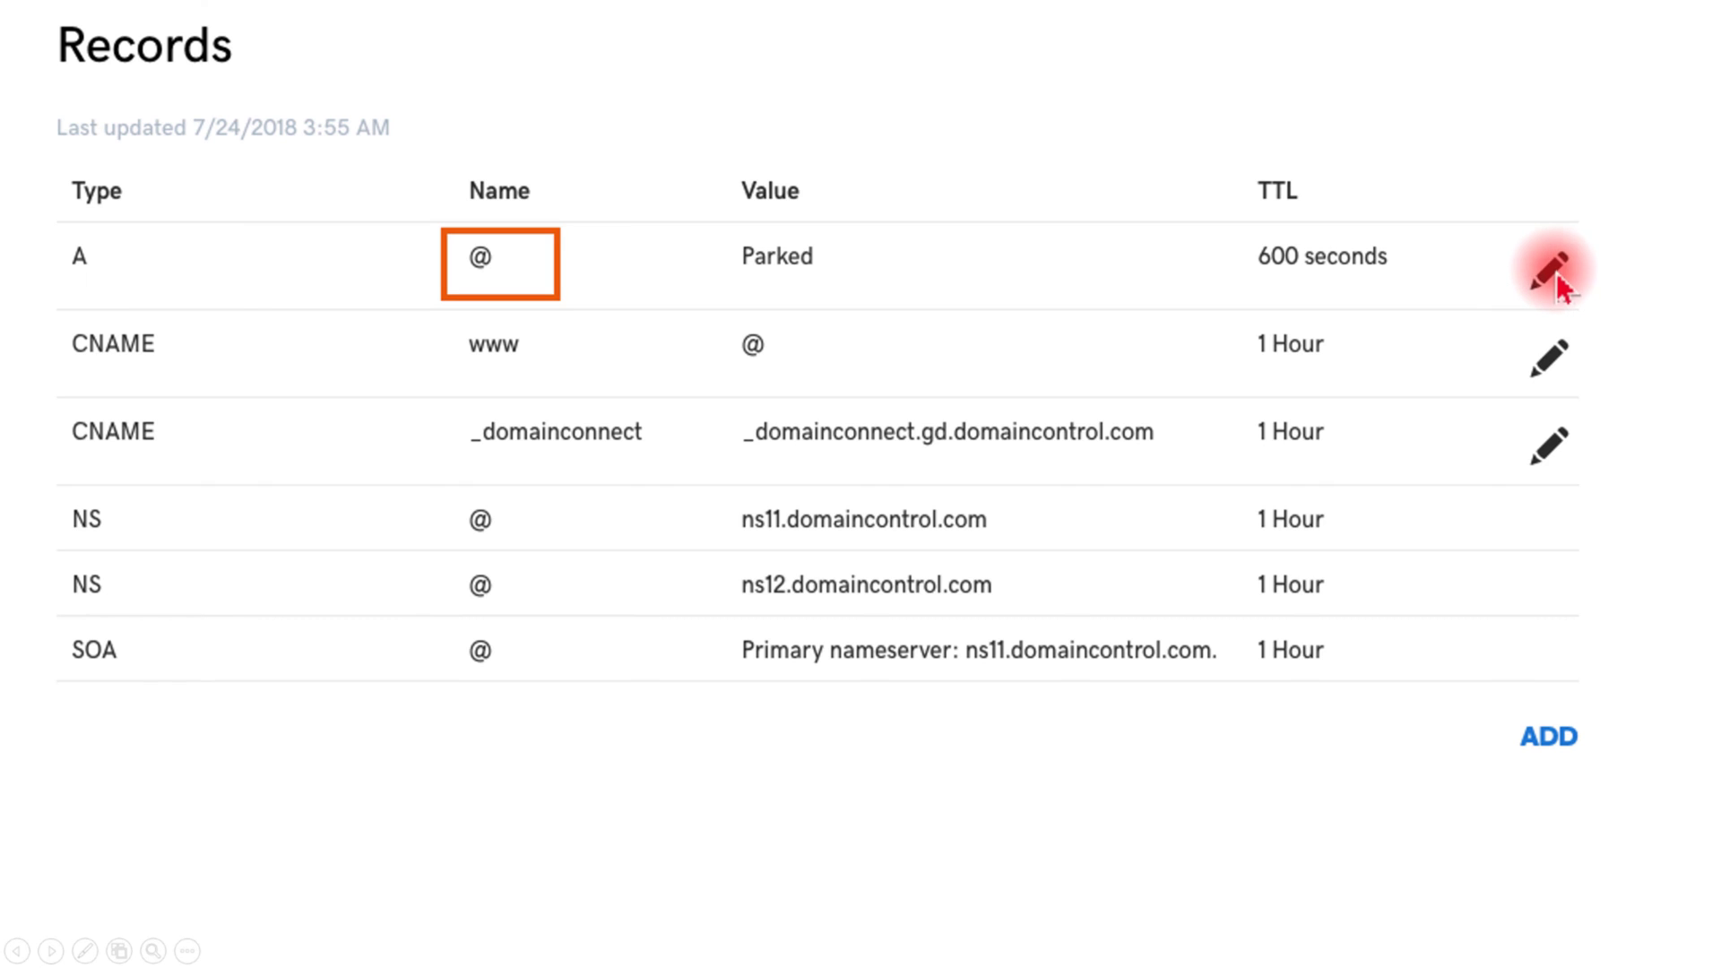
# Step: Edit the @ A record to point to 23.236.62.147 instead of Parked and save it
pyautogui.click(1548, 270)
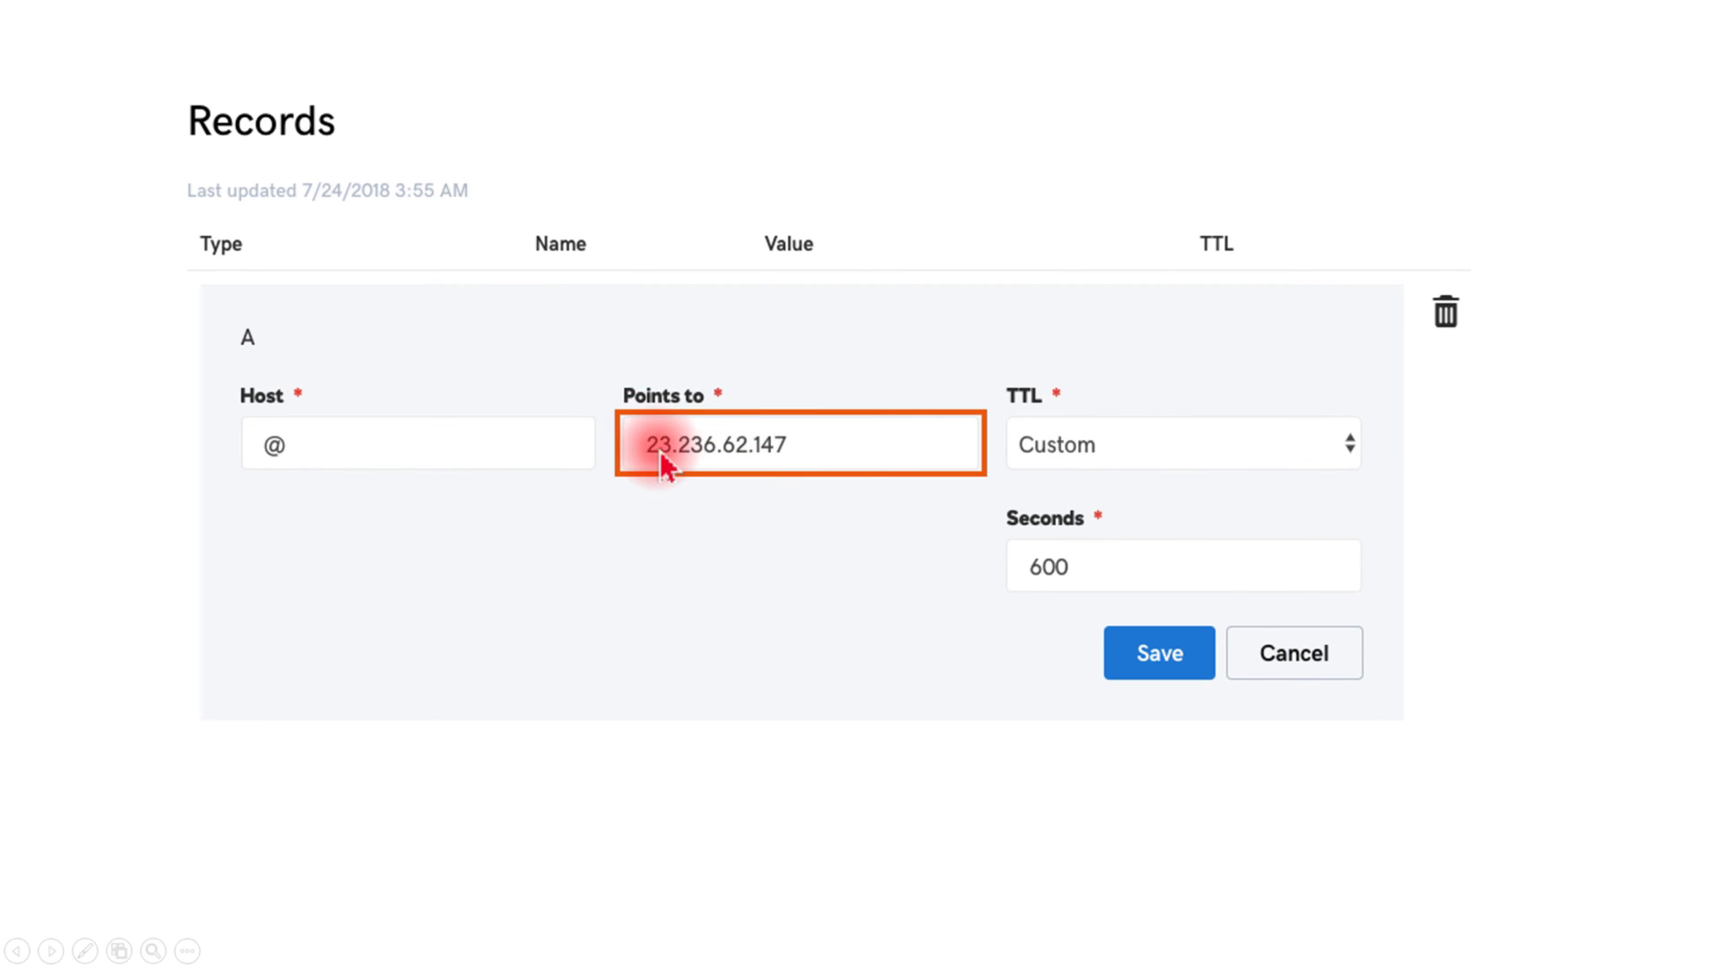
pyautogui.moveTo(730, 466)
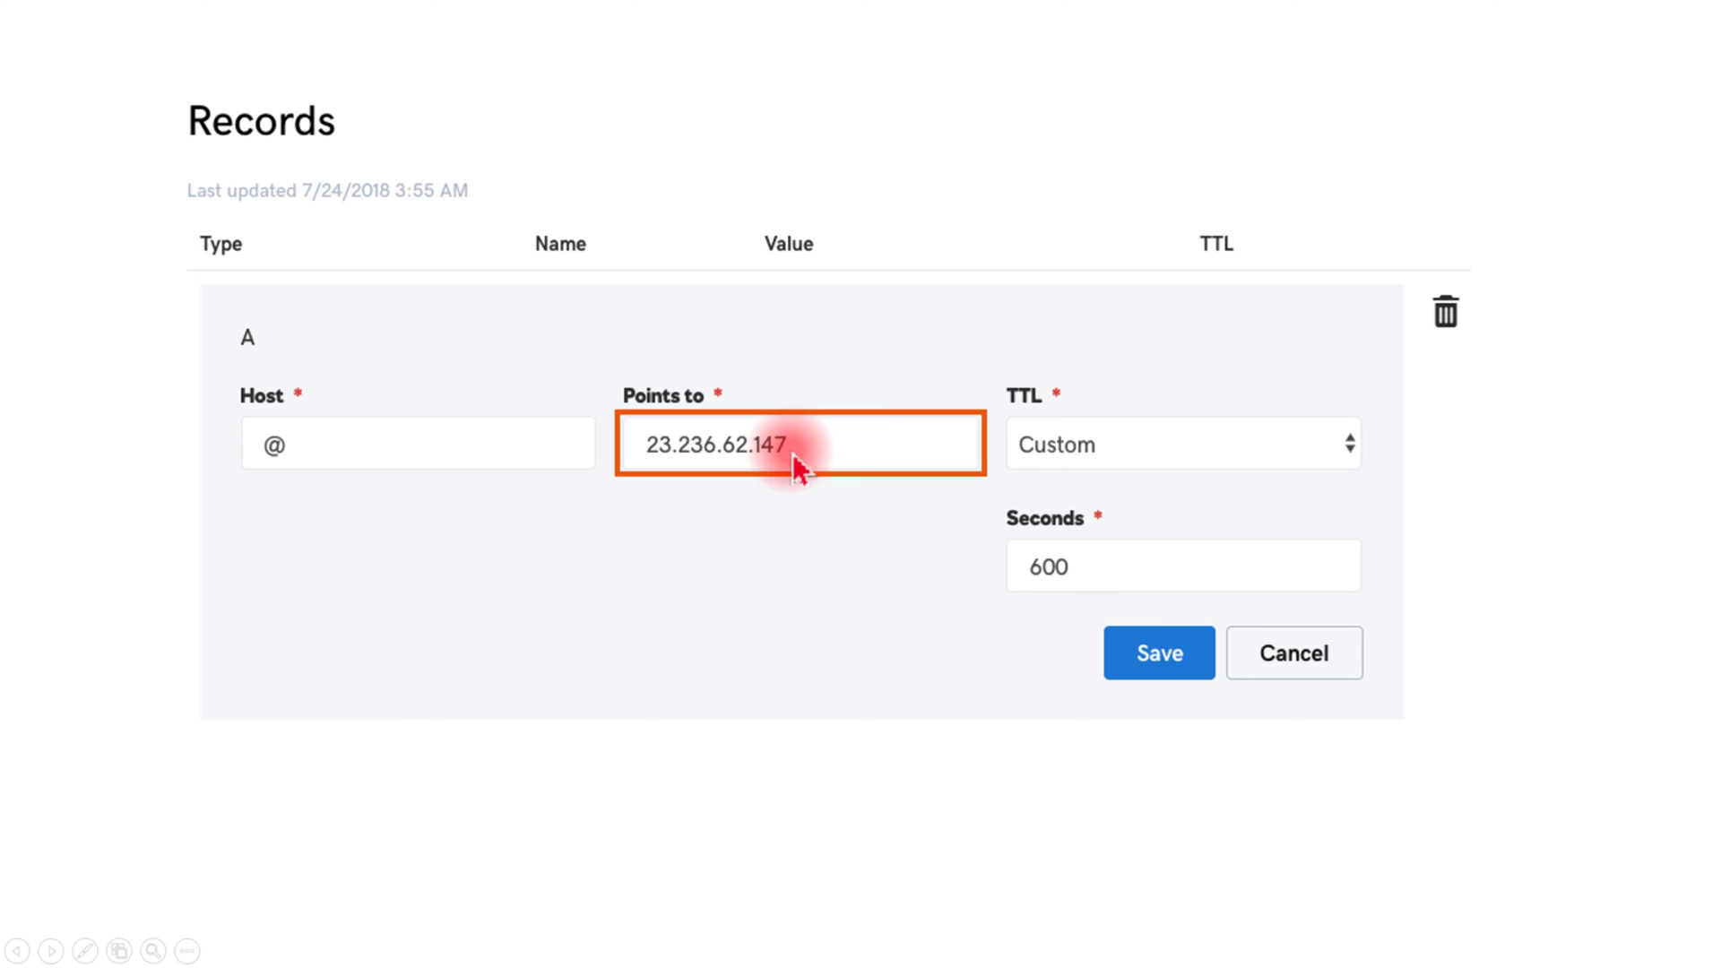
pyautogui.click(1158, 653)
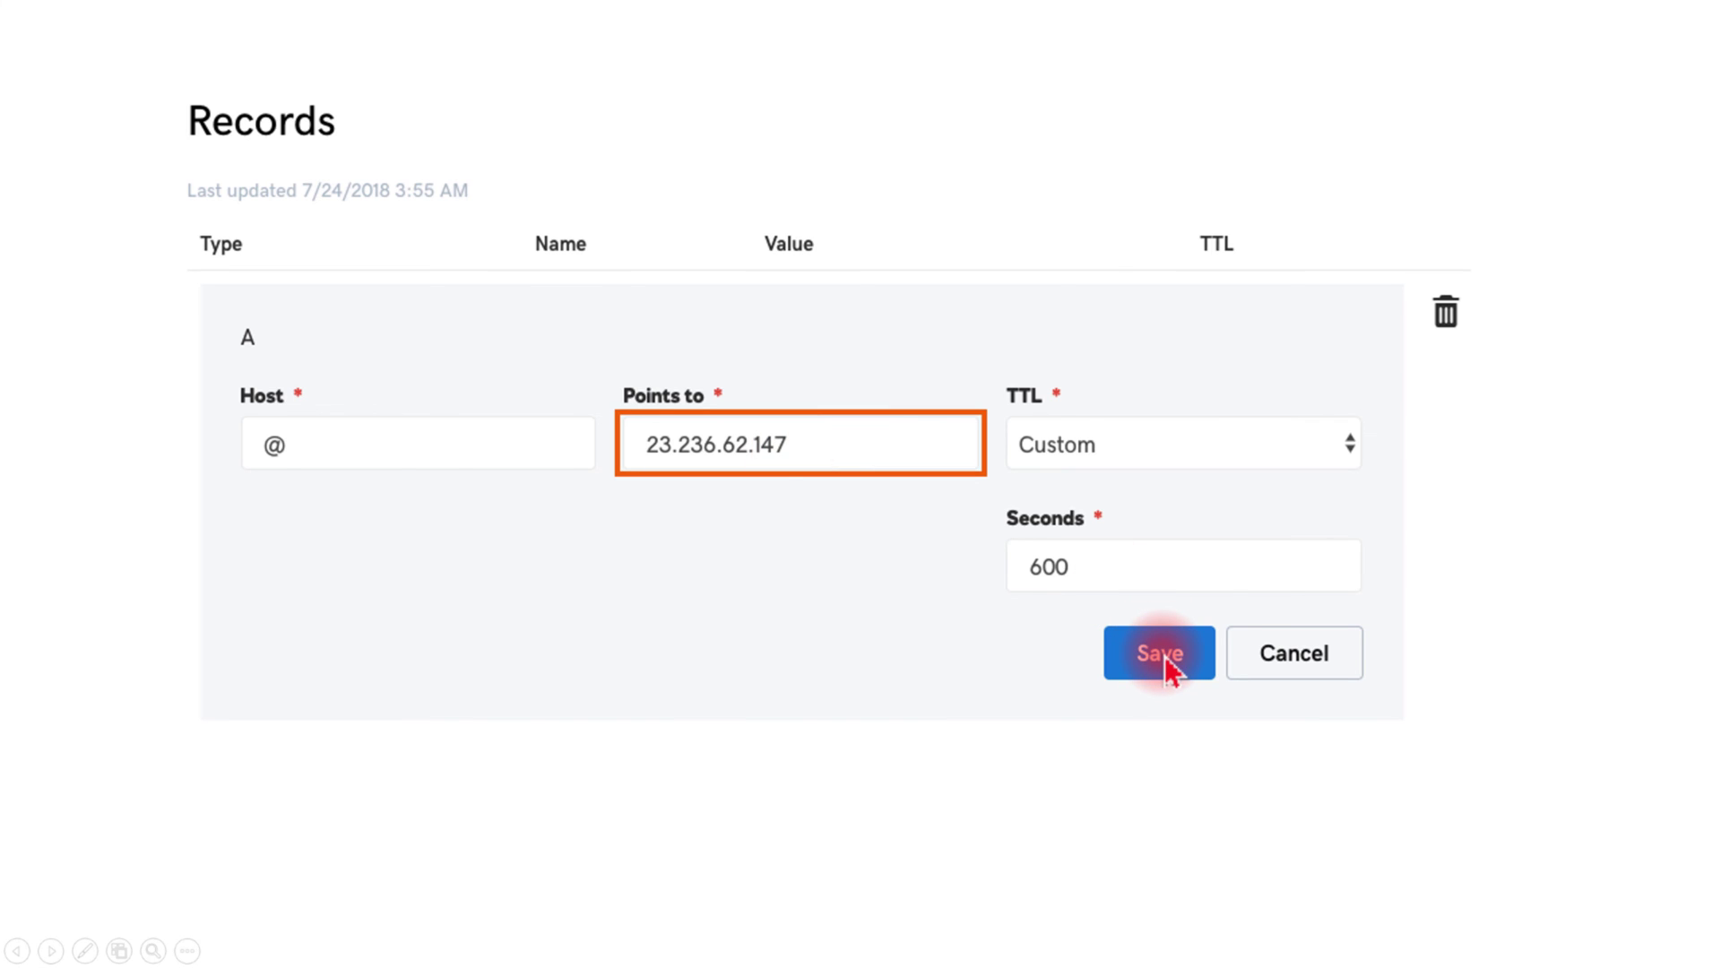
pyautogui.click(1158, 653)
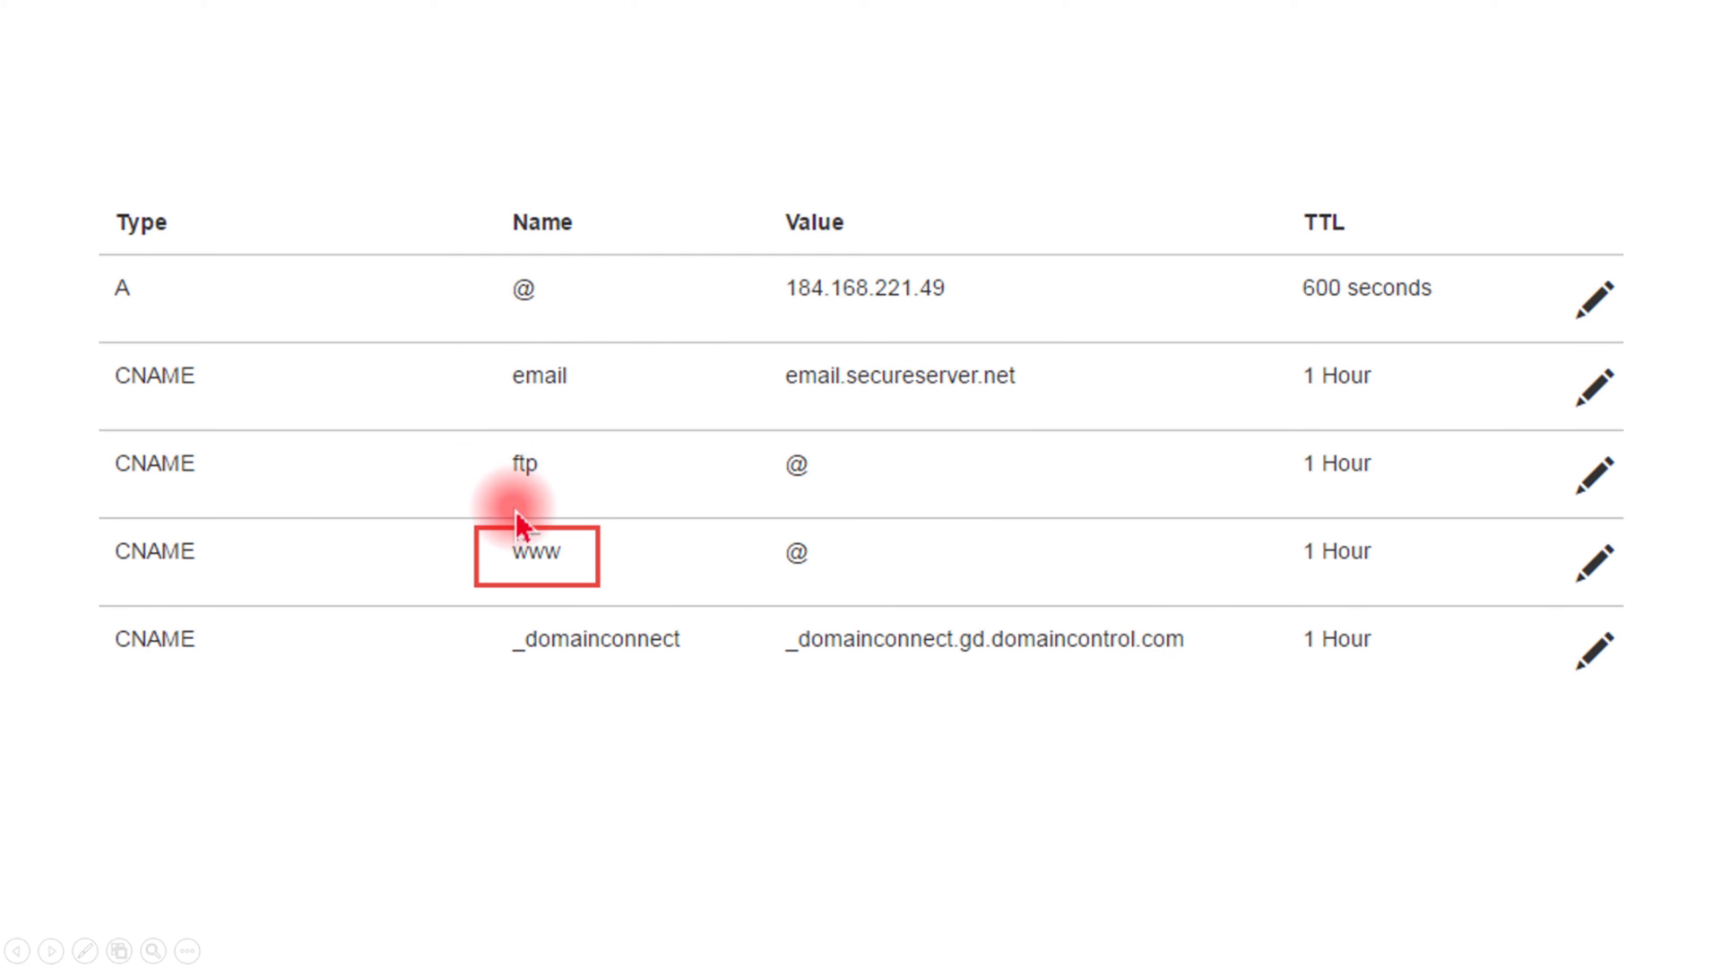
pyautogui.moveTo(524, 580)
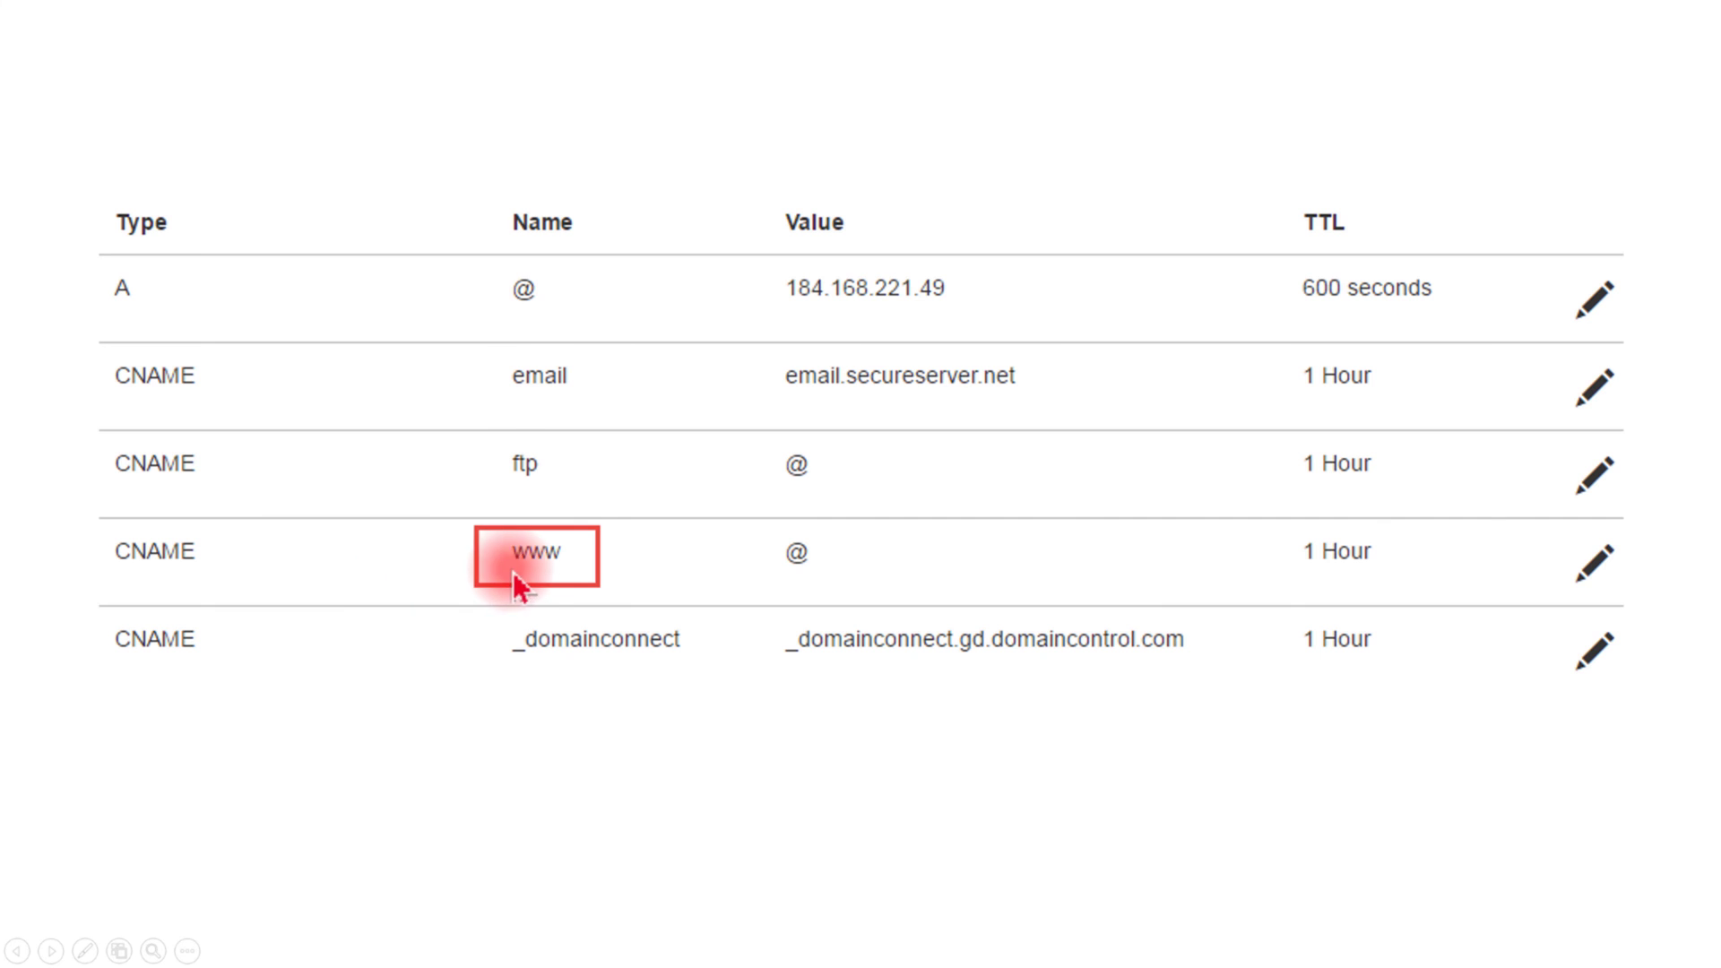
pyautogui.moveTo(770, 633)
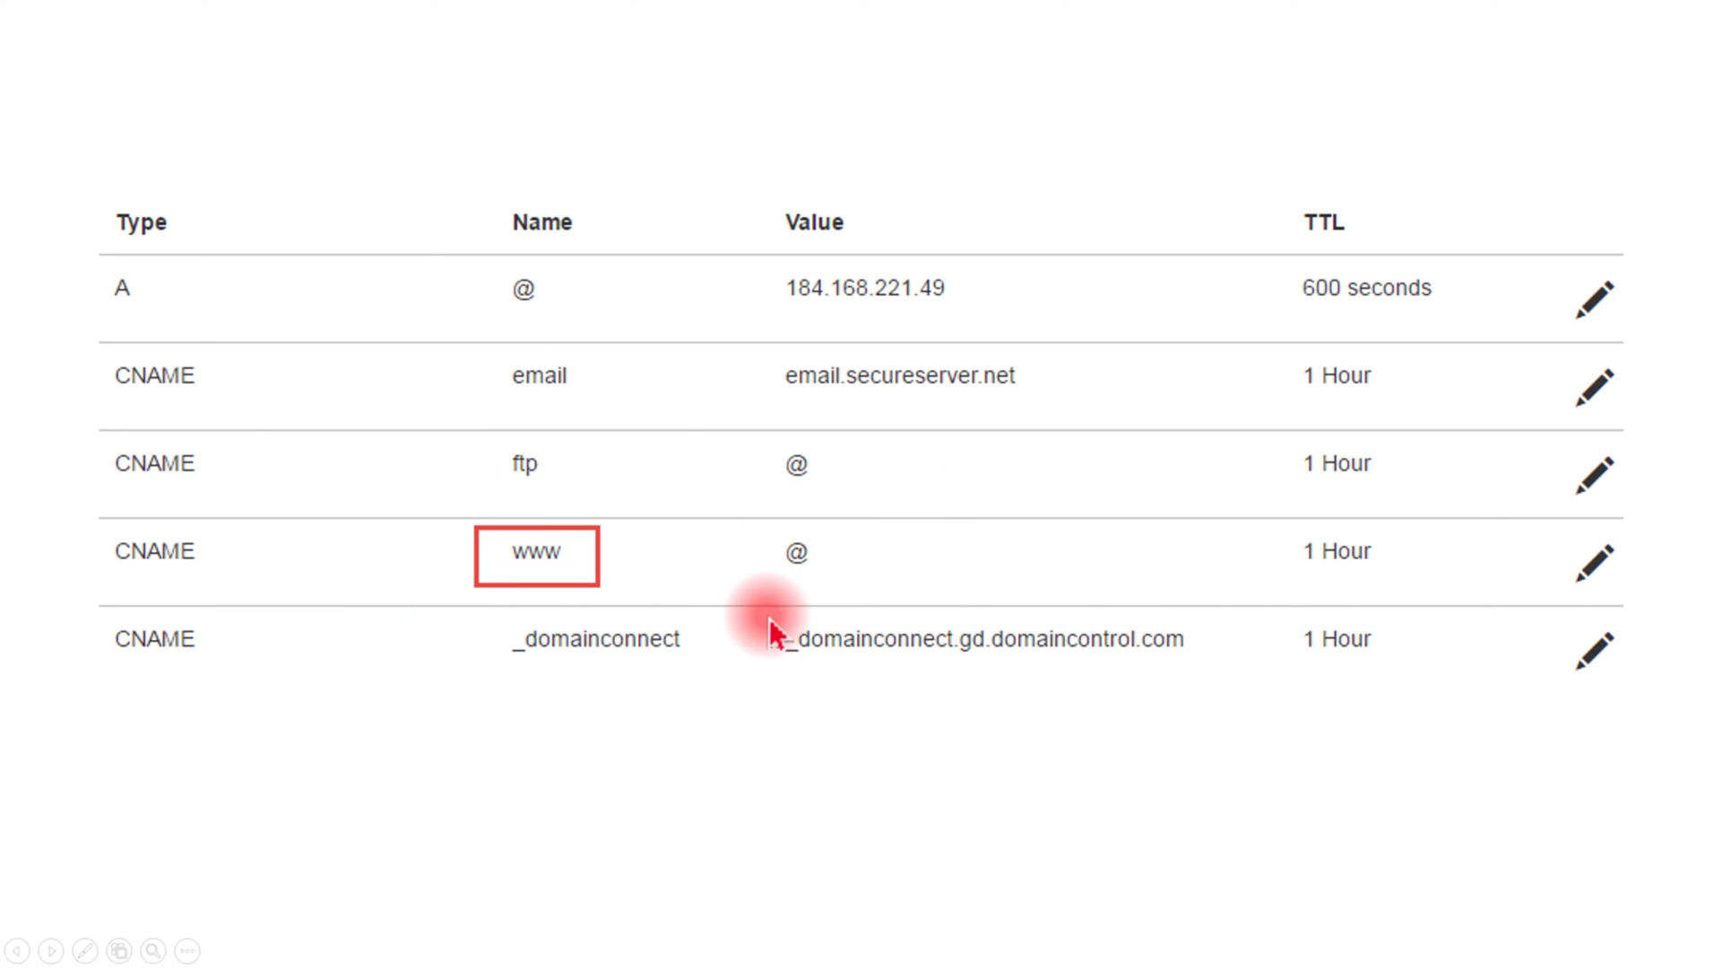
# Step: Begin editing the www CNAME record to target www218.wixdns.net
pyautogui.click(1595, 561)
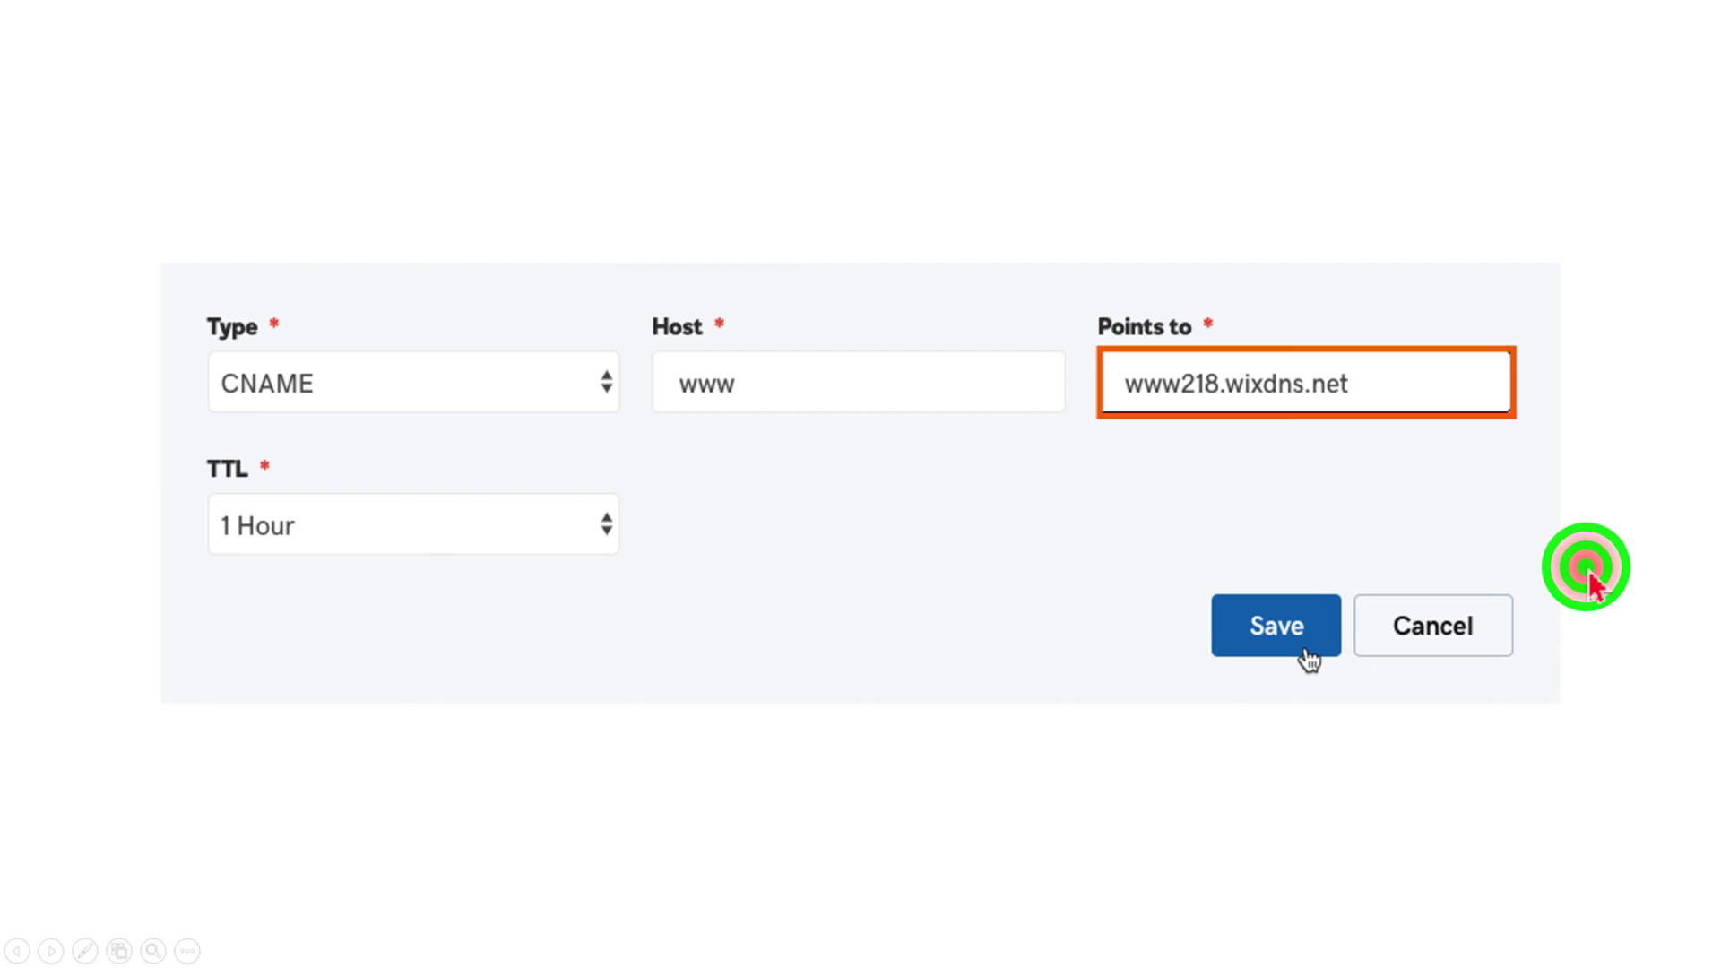